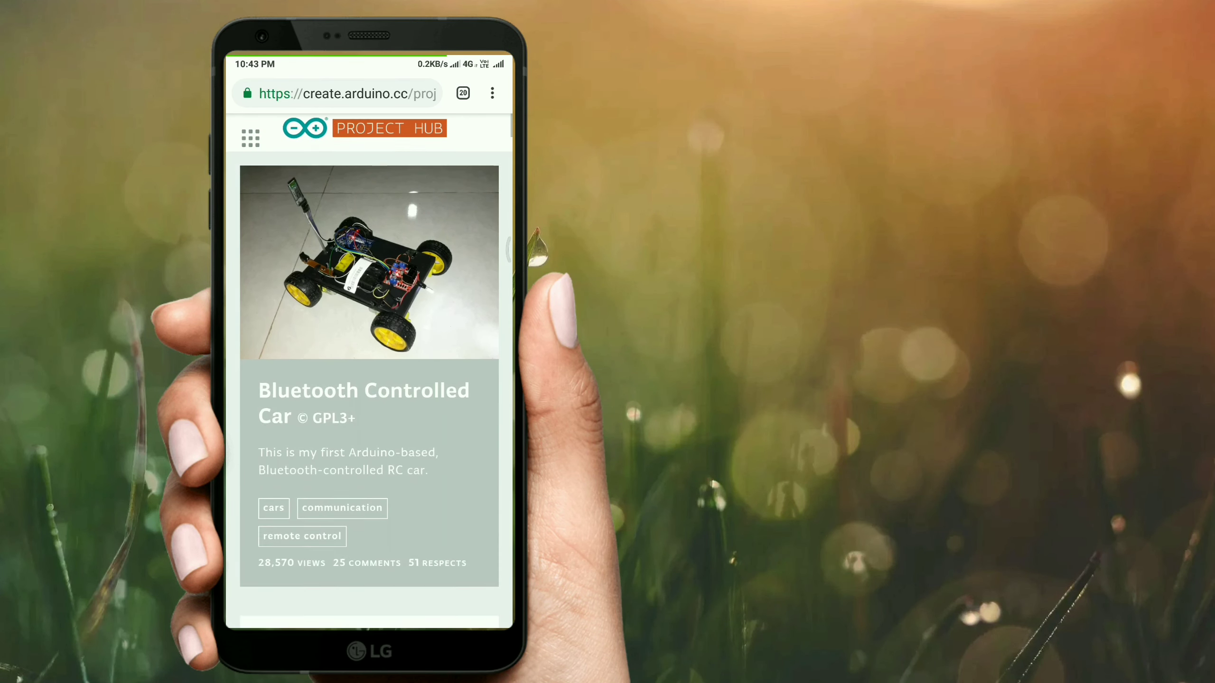
# Step: Scroll down the Bluetooth Controlled Car project page past components, code and schematics
pyautogui.scroll(-3)
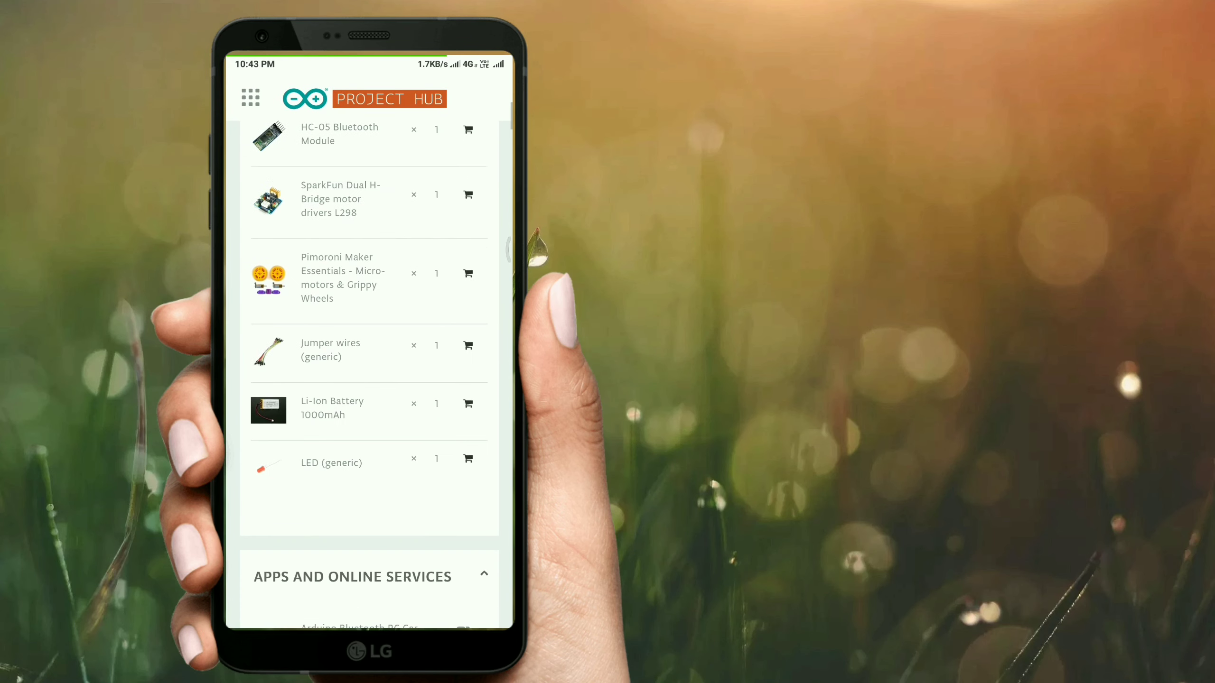
pyautogui.scroll(-3)
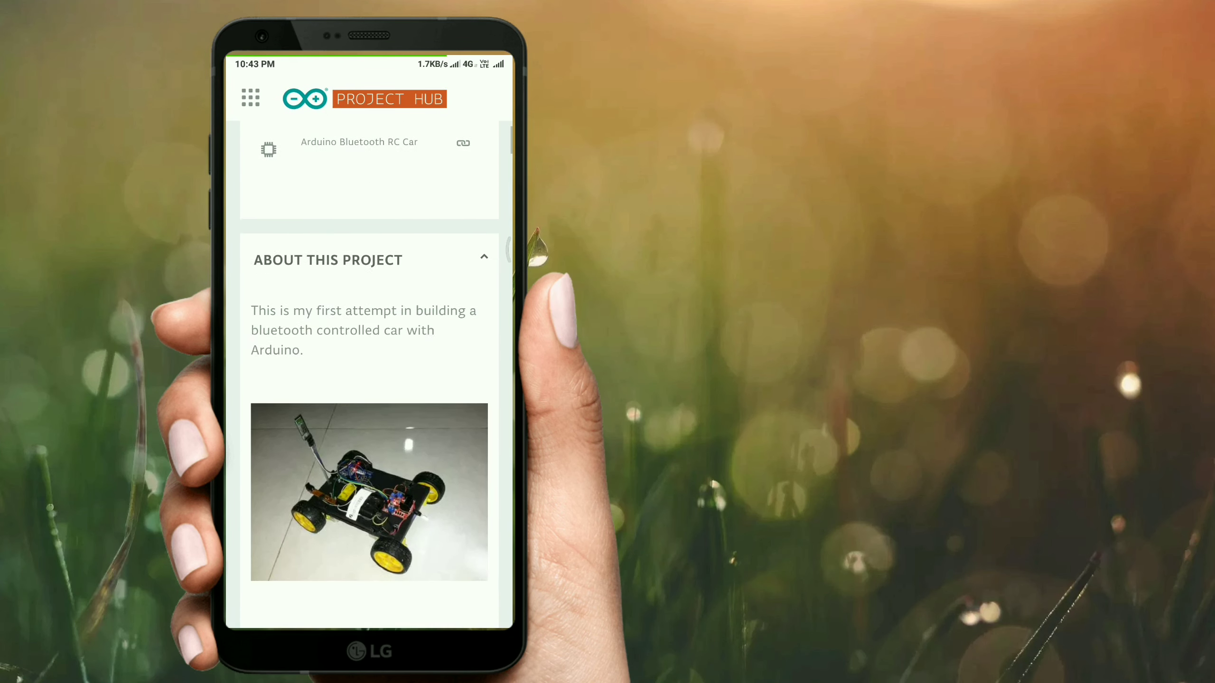
pyautogui.scroll(-3)
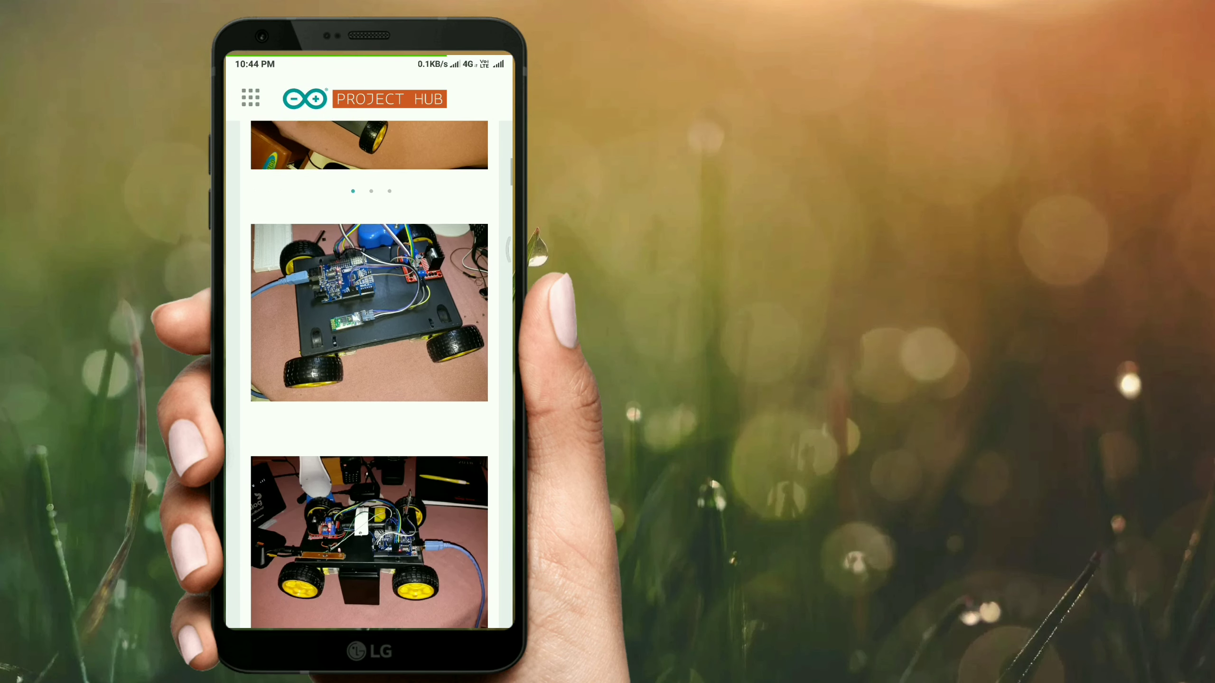
pyautogui.scroll(-3)
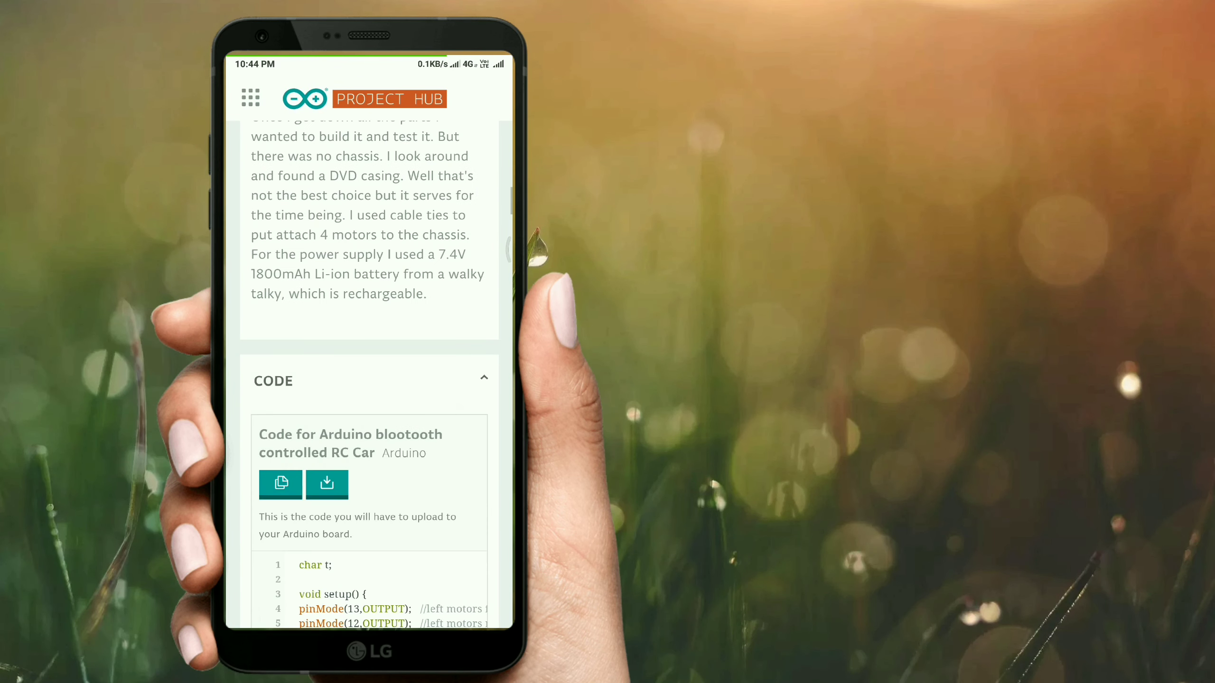
pyautogui.scroll(-3)
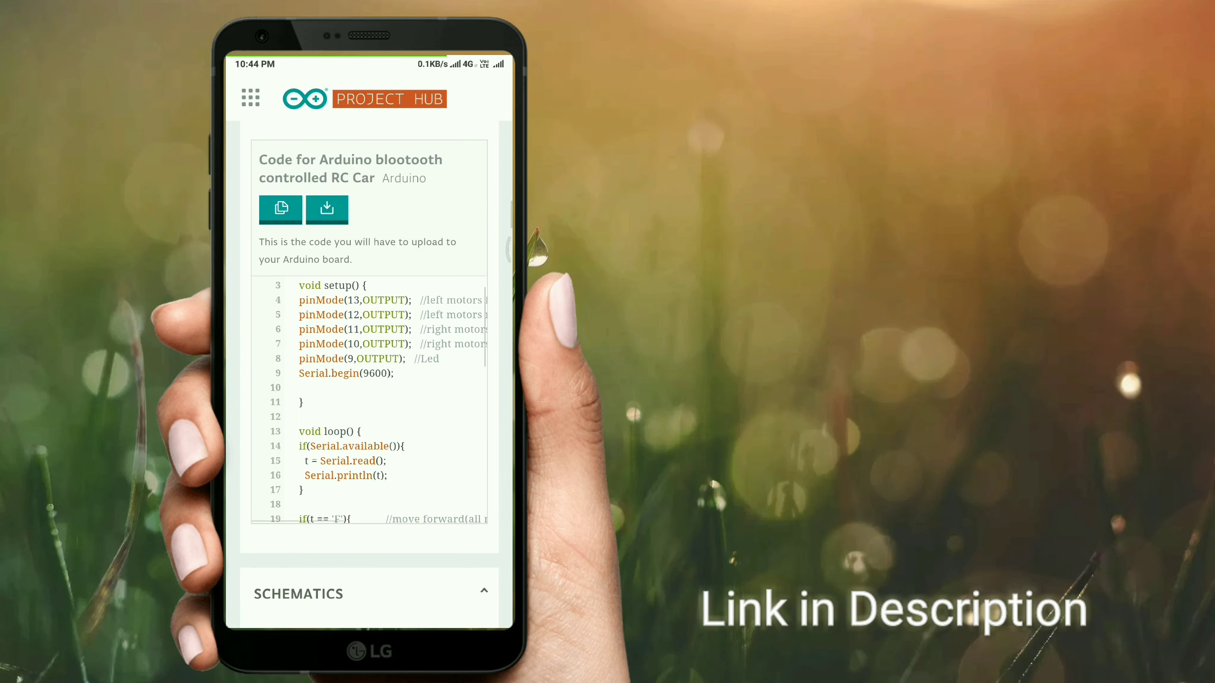
pyautogui.scroll(-3)
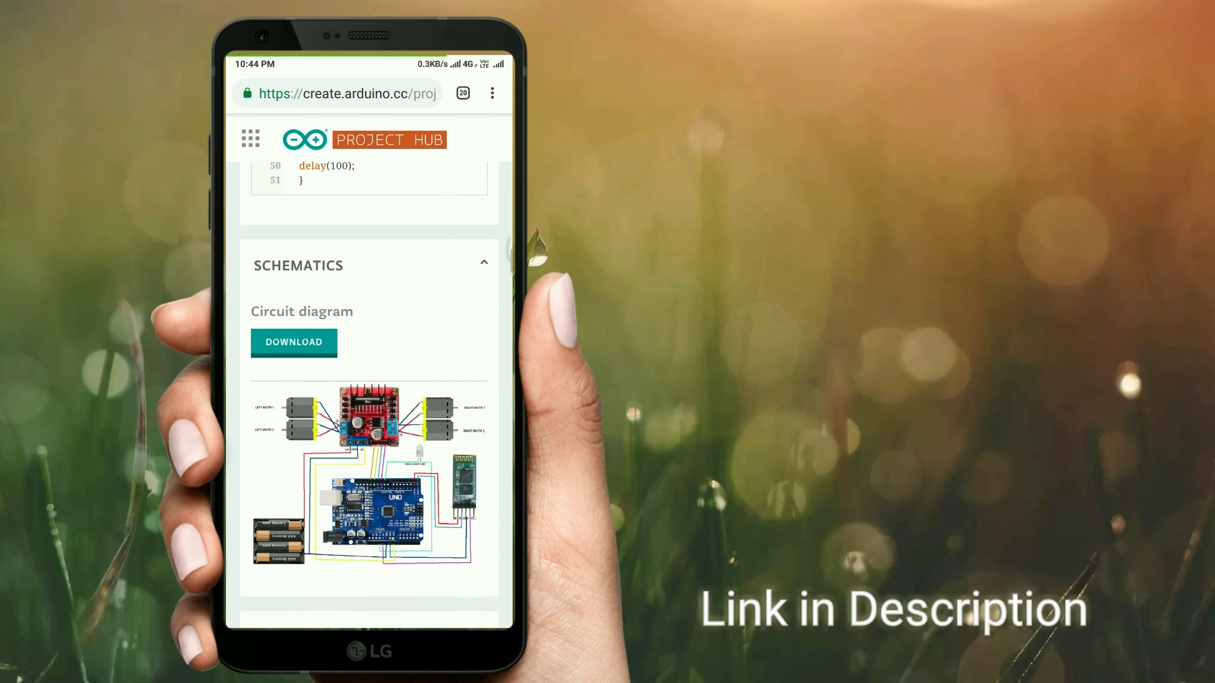
pyautogui.scroll(-3)
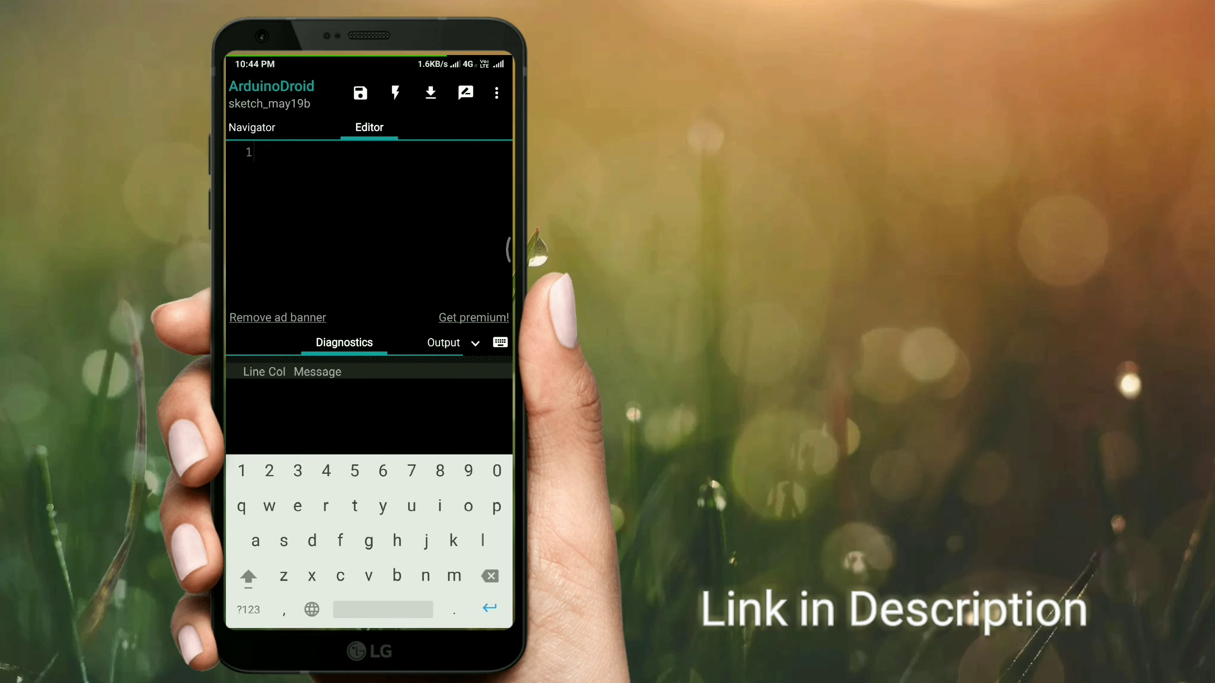
# Step: Load code_for_arduino_blootooth_controlled_rc_car.ino from the Download folder into the editor
pyautogui.click(495, 93)
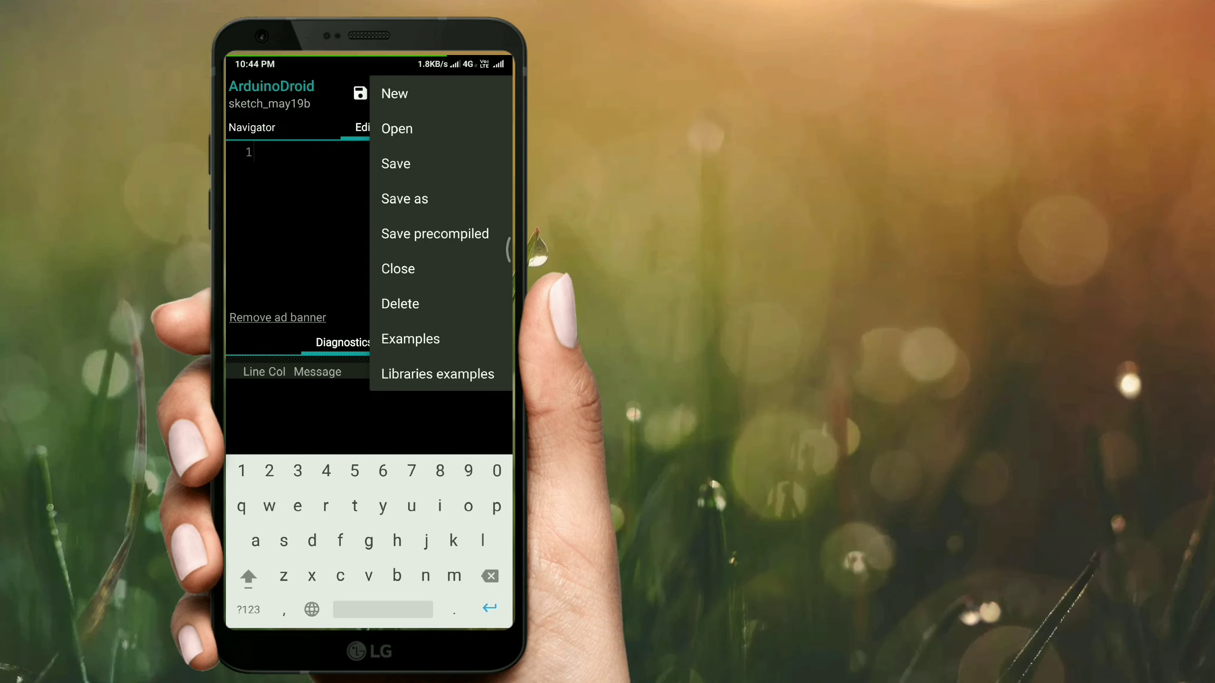
pyautogui.click(396, 129)
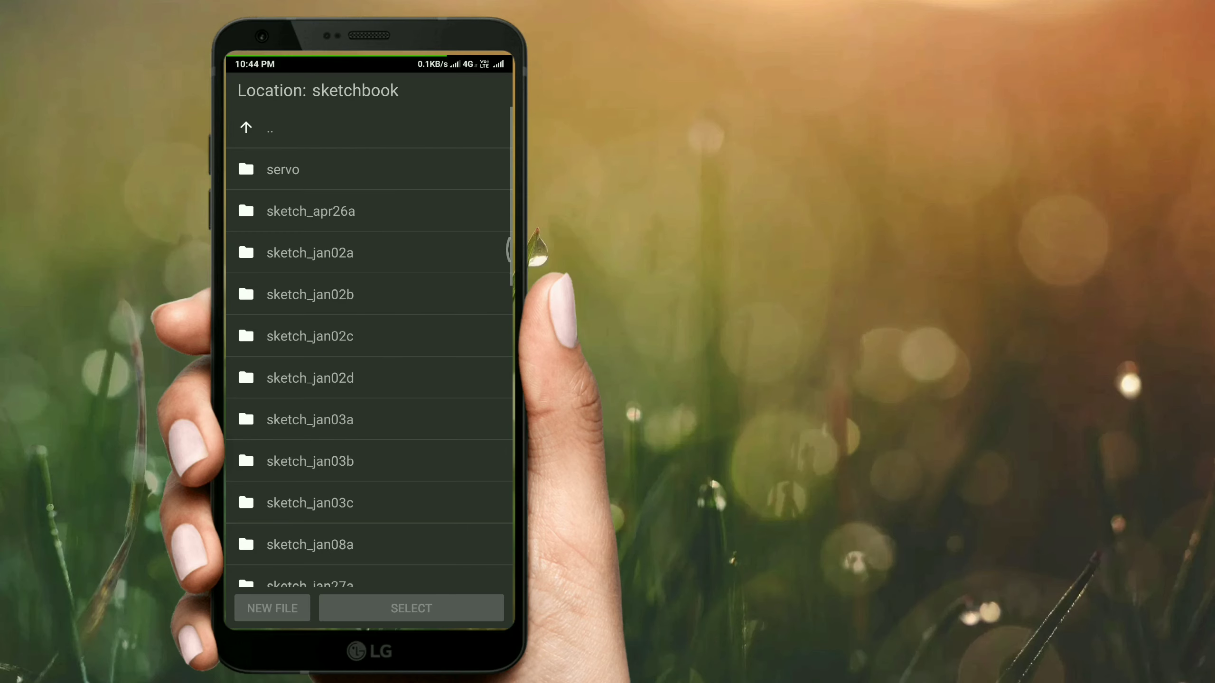
pyautogui.click(268, 127)
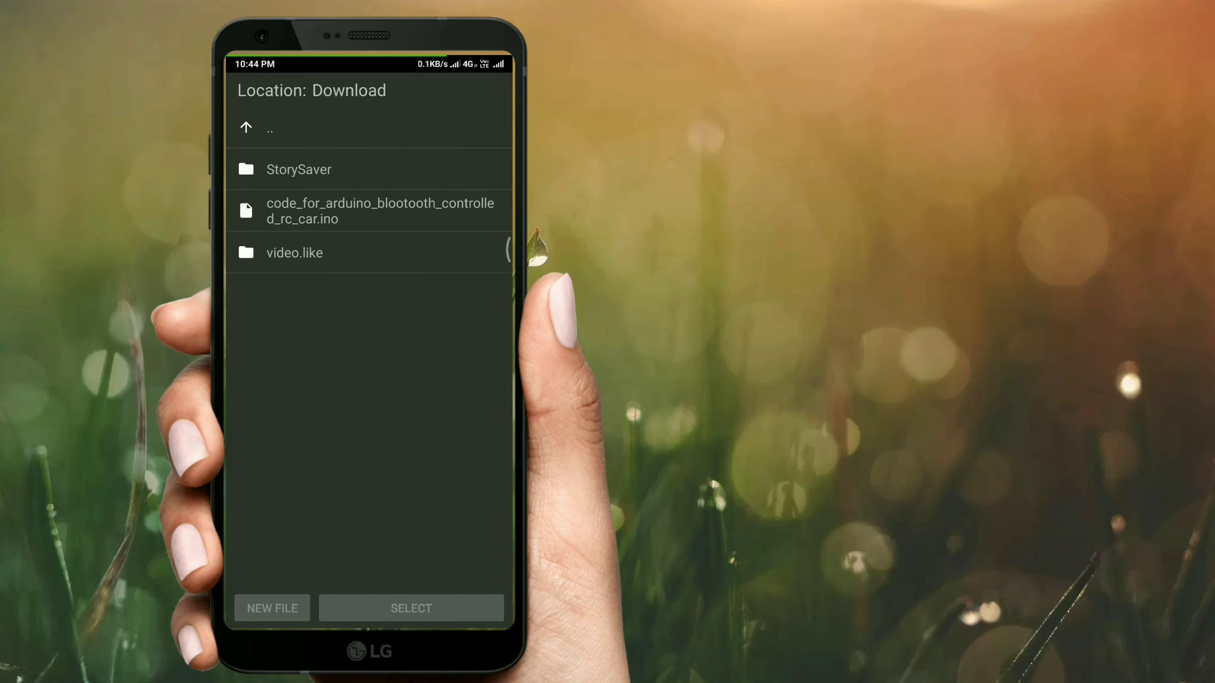
pyautogui.click(379, 211)
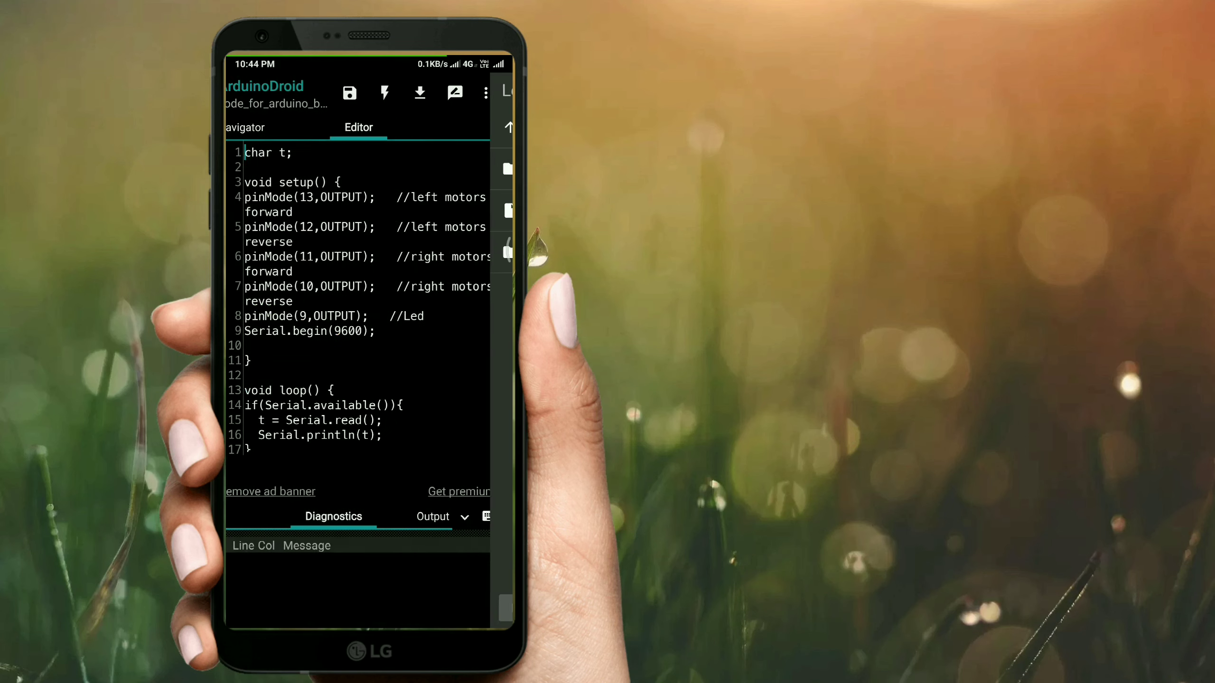
pyautogui.scroll(-3)
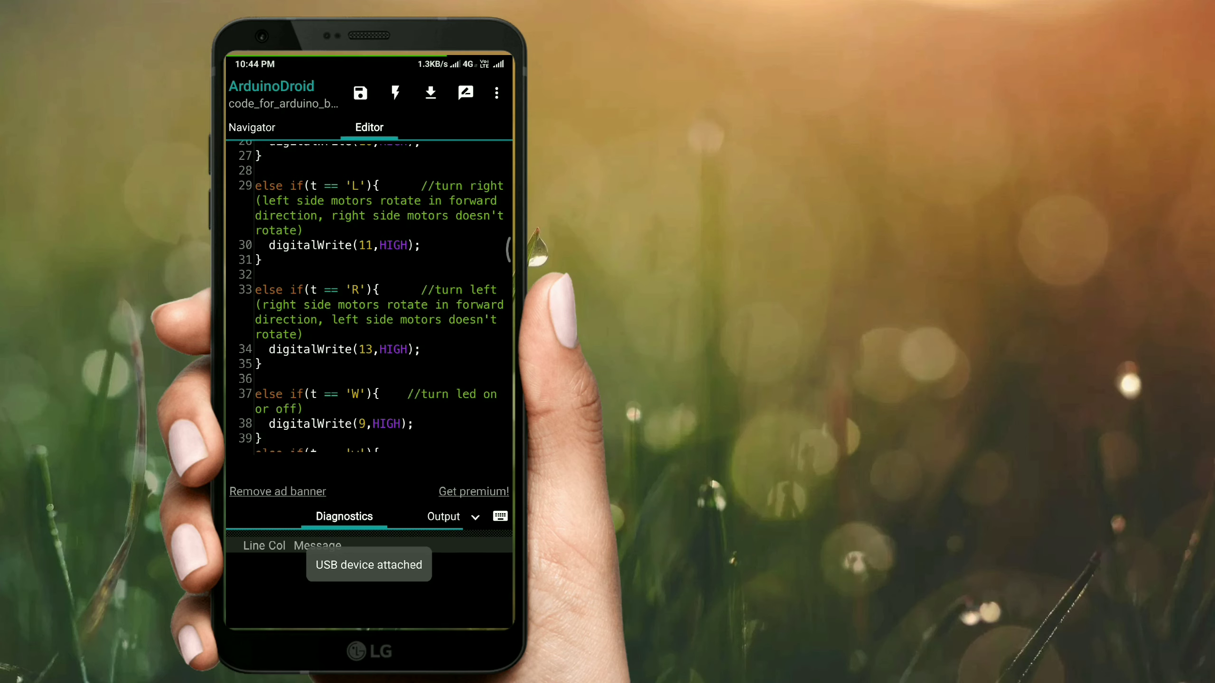
# Step: Upload the sketch to the Uno until output reaches 100%, then choose LATER on the Premium offer
pyautogui.click(496, 93)
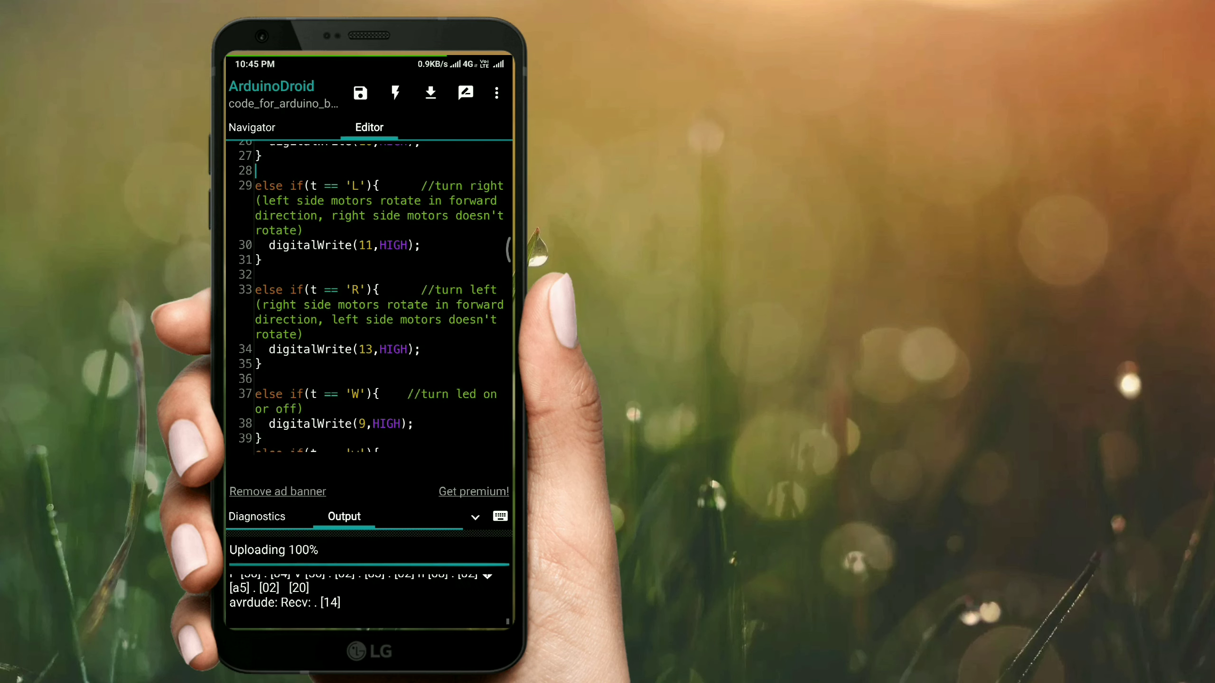
pyautogui.click(473, 492)
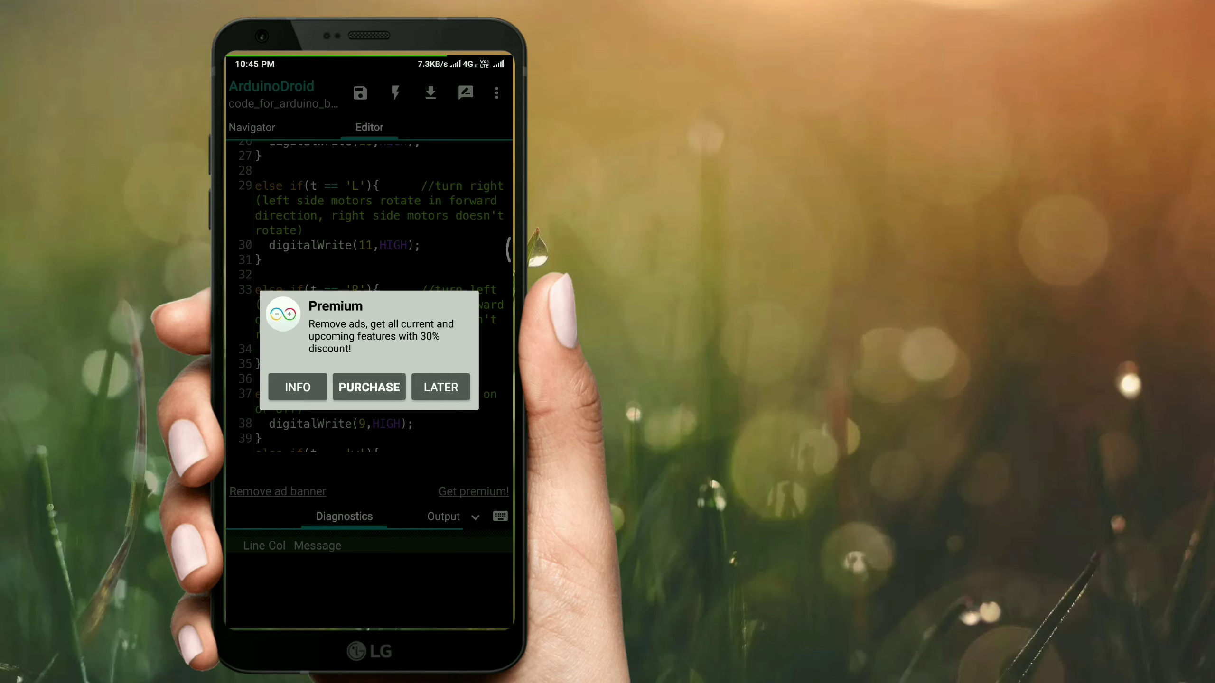
pyautogui.click(440, 386)
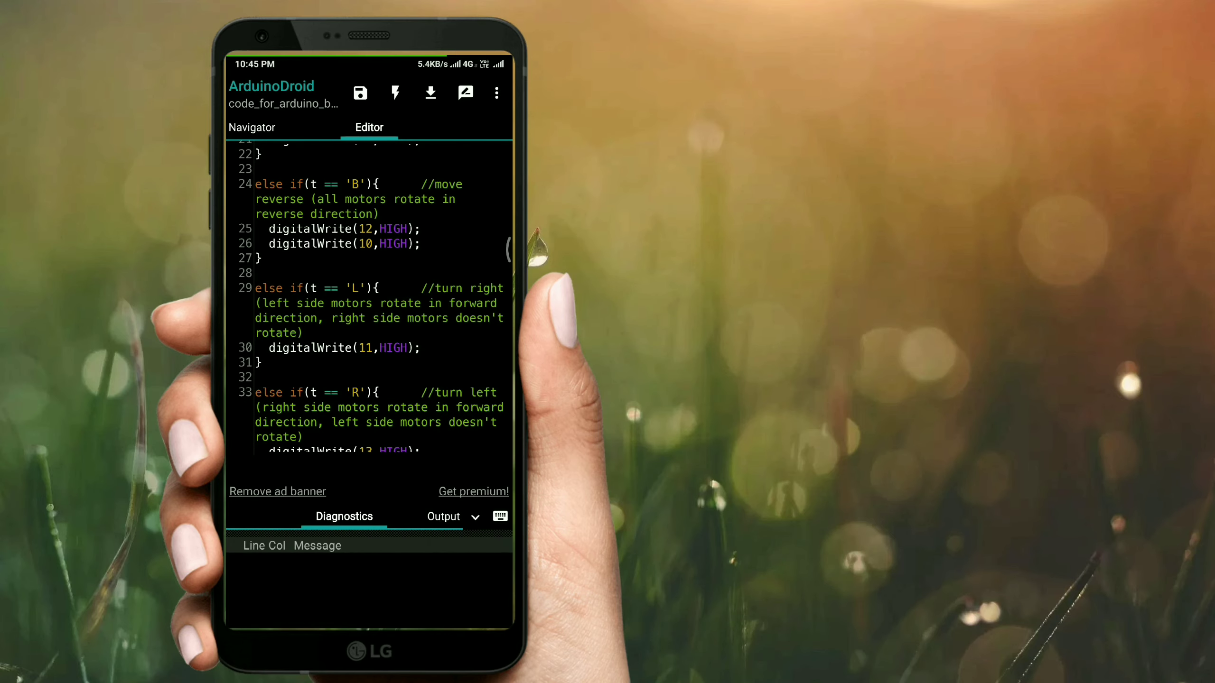